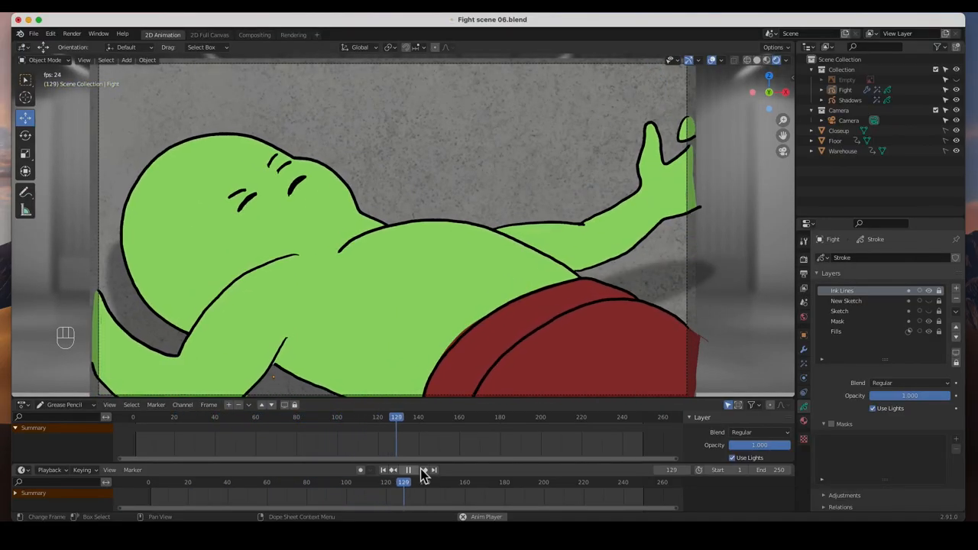
Step: Play the finished fight animation through, then stop back at frame 1 with both fighters squared off
{"action": "left_click", "coordinate": [408, 471]}
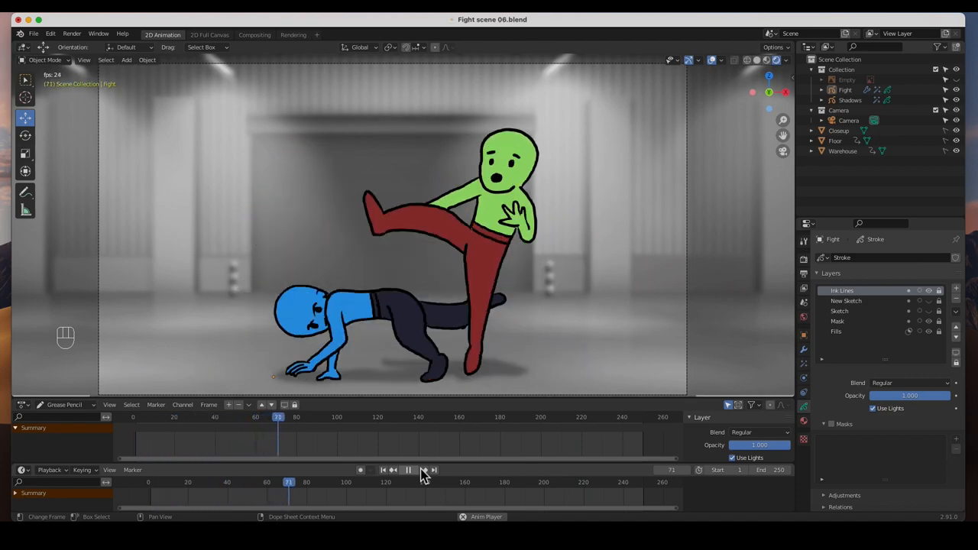
{"action": "left_click", "coordinate": [408, 471]}
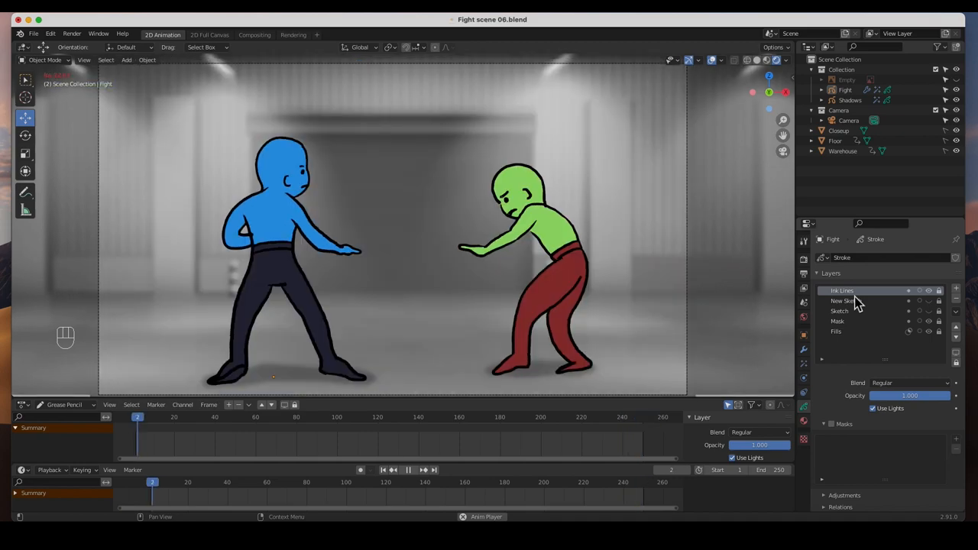
Step: Hide the Fight characters, Shadows, Ceilings and Warehouse background, leaving an empty camera canvas
{"action": "key", "text": "space"}
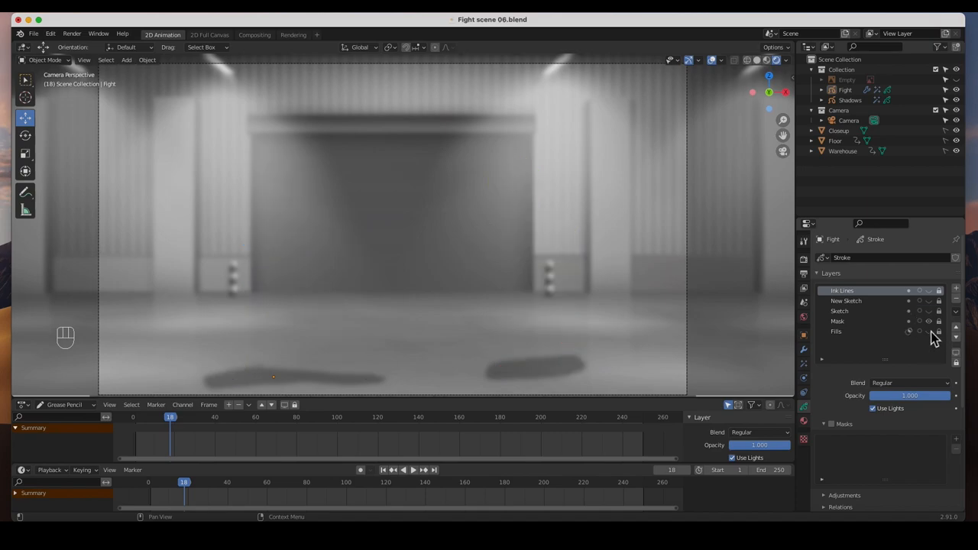
{"action": "mouse_move", "coordinate": [935, 335]}
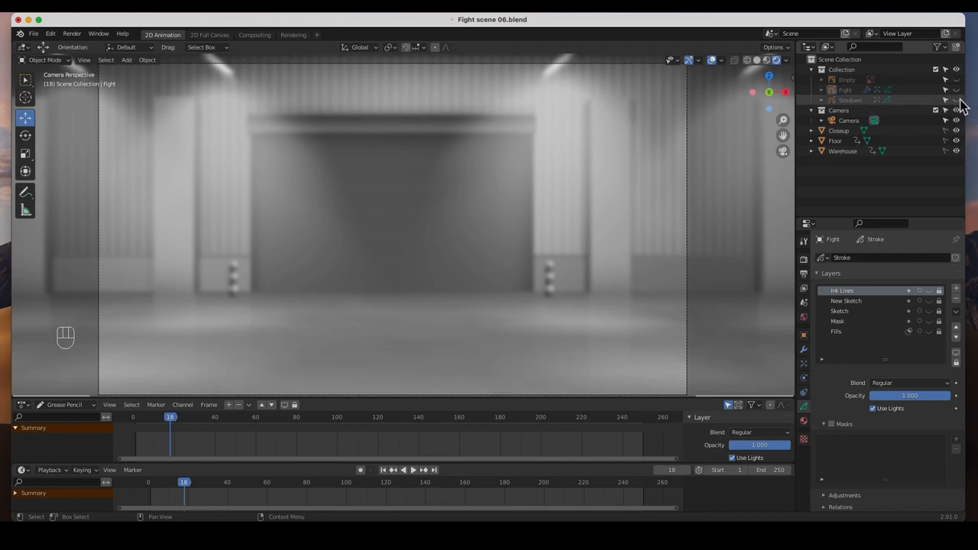
{"action": "mouse_move", "coordinate": [317, 182]}
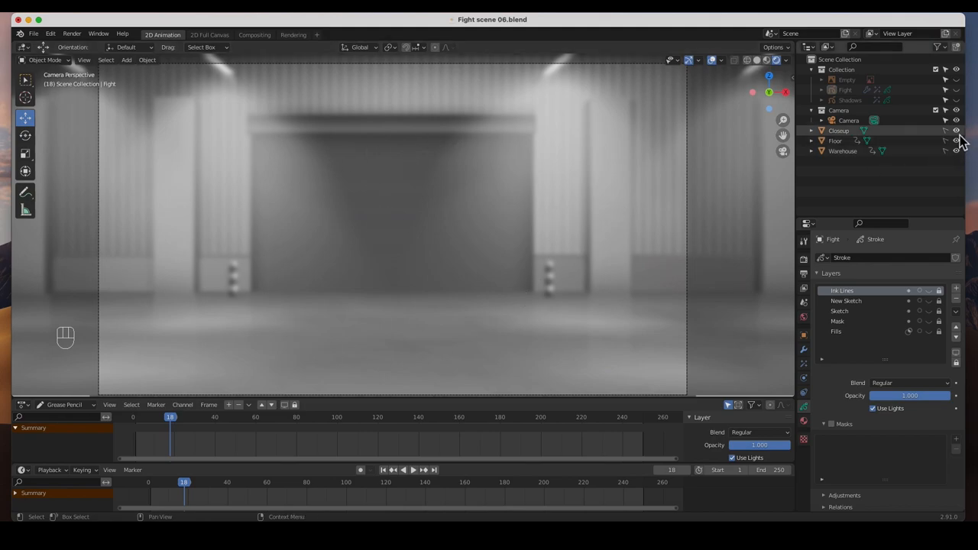
{"action": "left_click", "coordinate": [956, 132]}
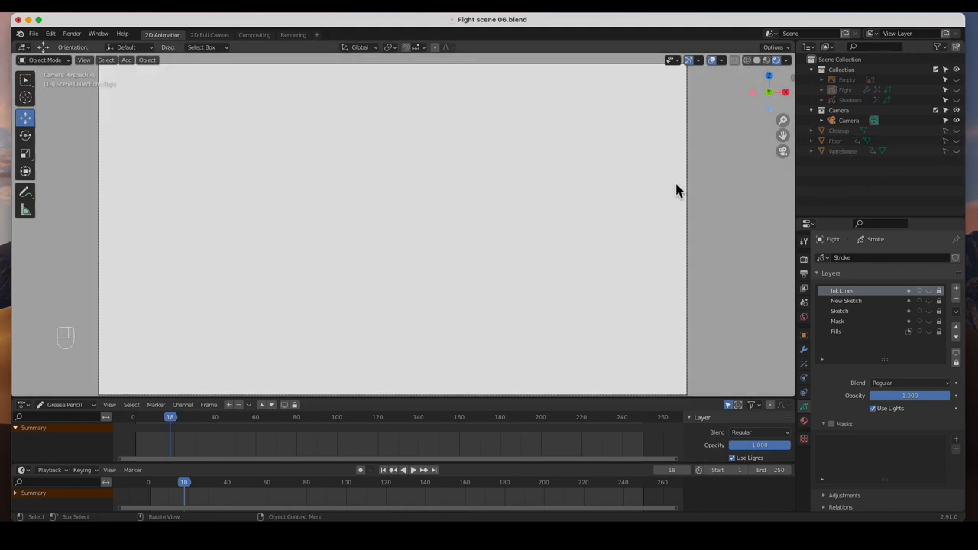
{"action": "mouse_move", "coordinate": [424, 298]}
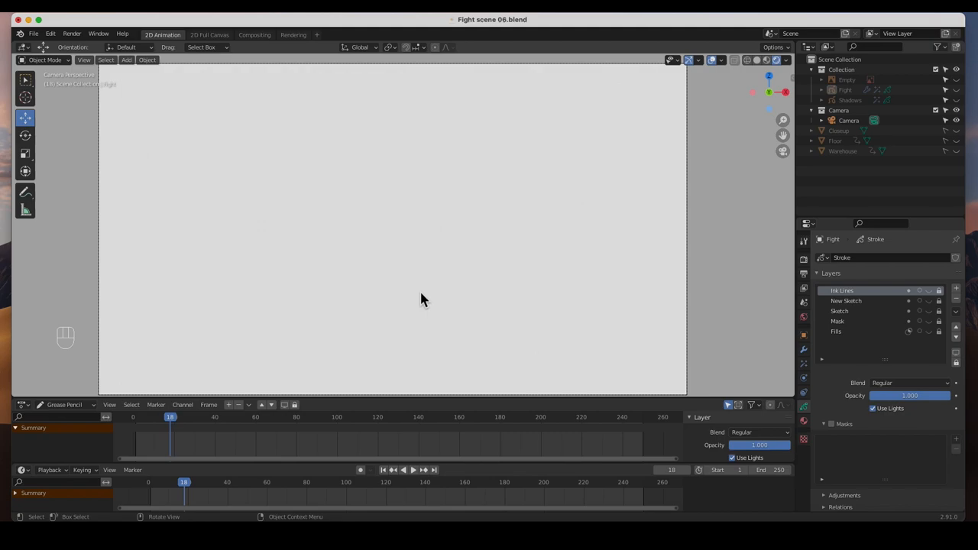
{"action": "mouse_move", "coordinate": [870, 90]}
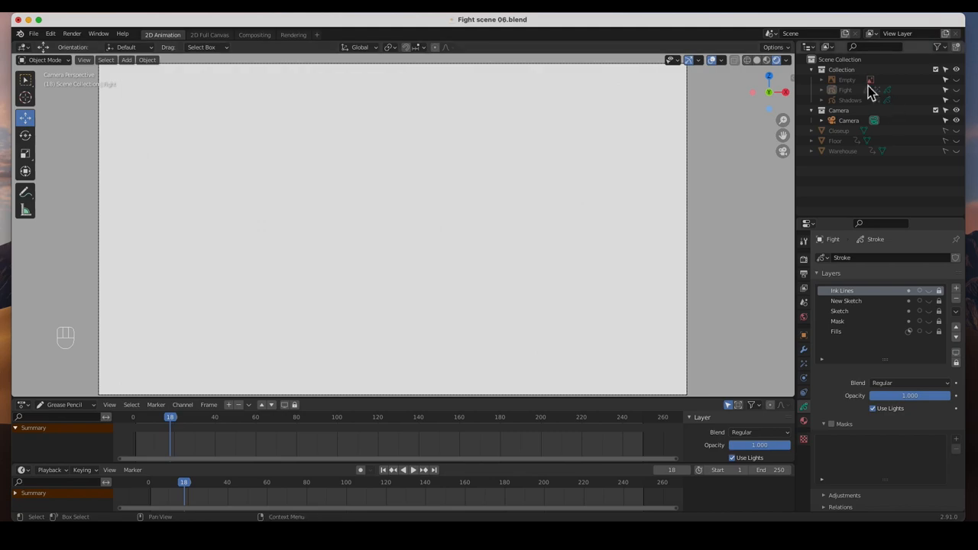
Step: Reveal the live-action reference footage Empty and scrub it back to the first frame
{"action": "left_click", "coordinate": [957, 89]}
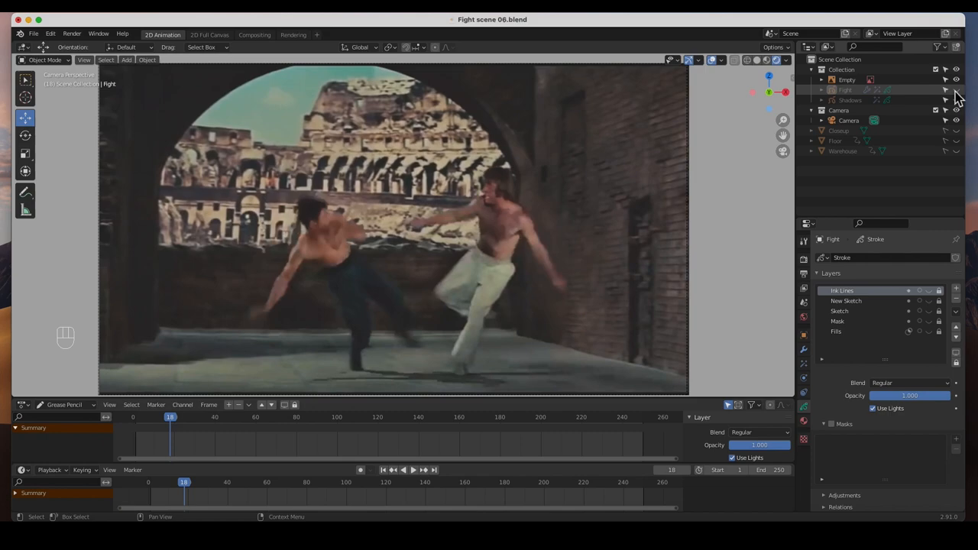
{"action": "mouse_move", "coordinate": [947, 91]}
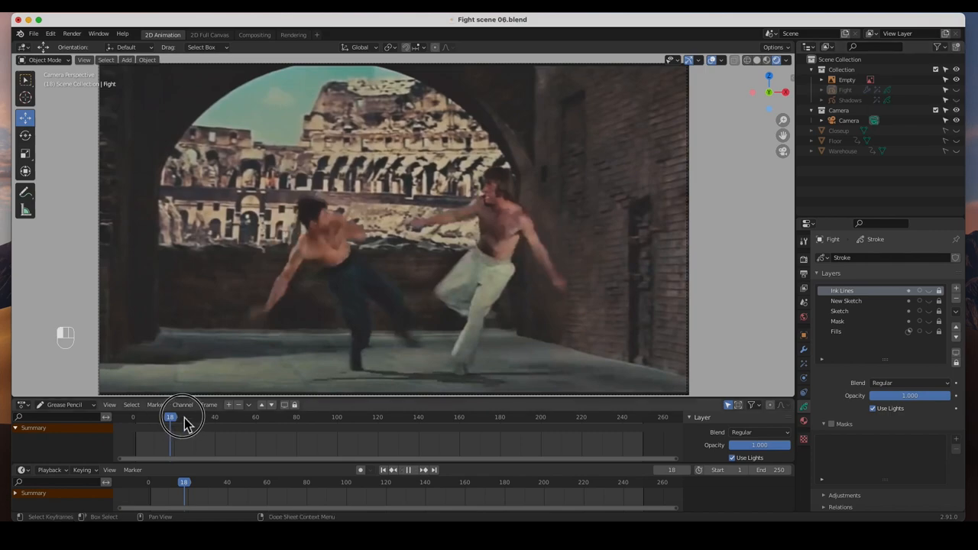
{"action": "left_click_drag", "start_coordinate": [170, 416], "coordinate": [257, 416]}
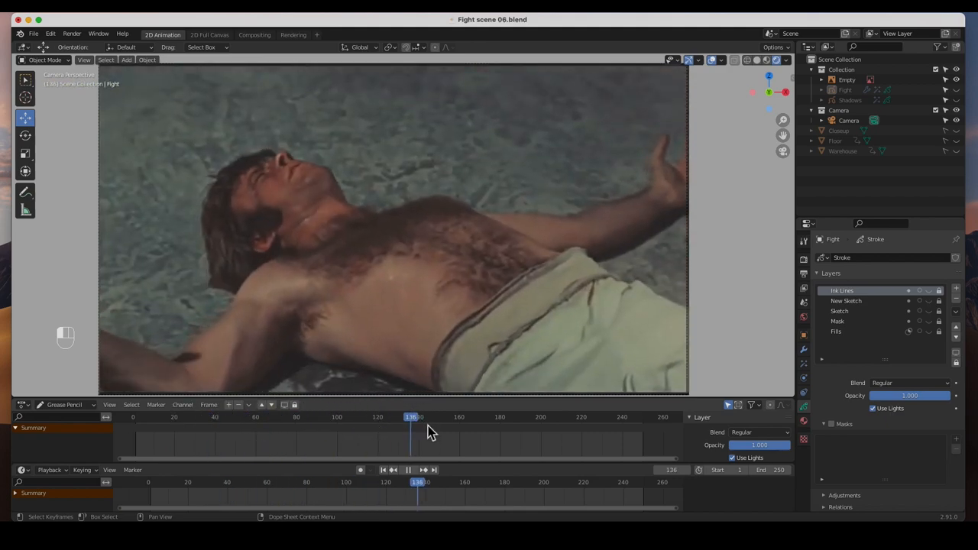
{"action": "left_click", "coordinate": [382, 471]}
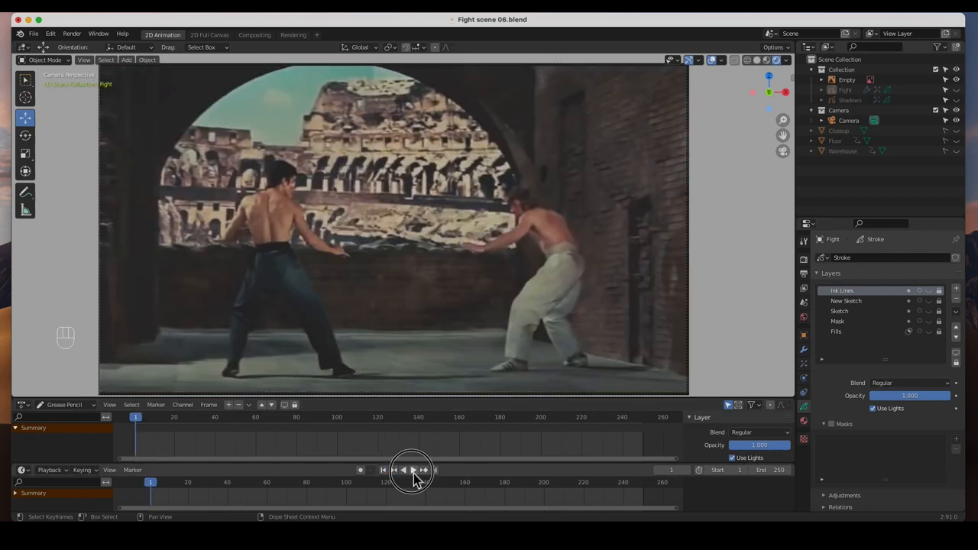
Step: Play the reference fight footage through its shots in the camera view
{"action": "left_click", "coordinate": [412, 471]}
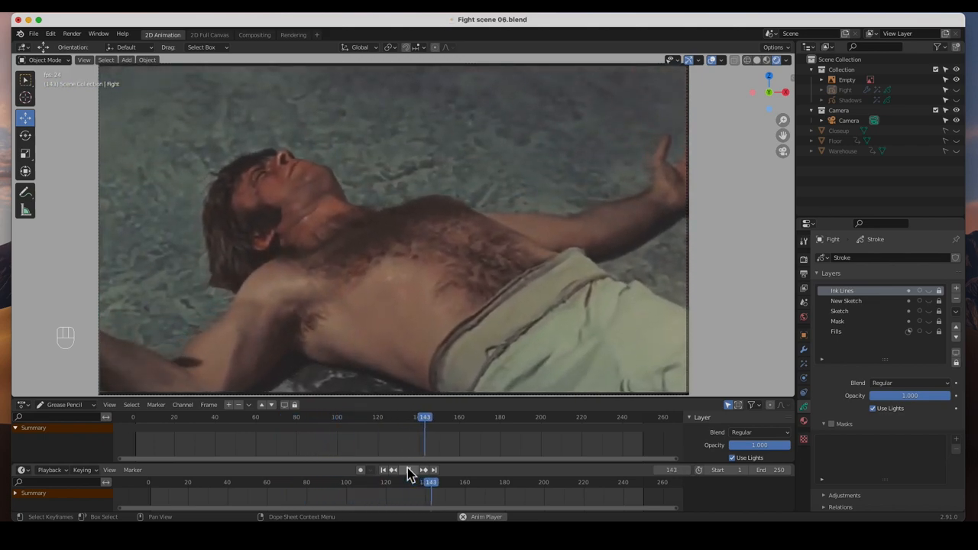
{"action": "left_click", "coordinate": [394, 470]}
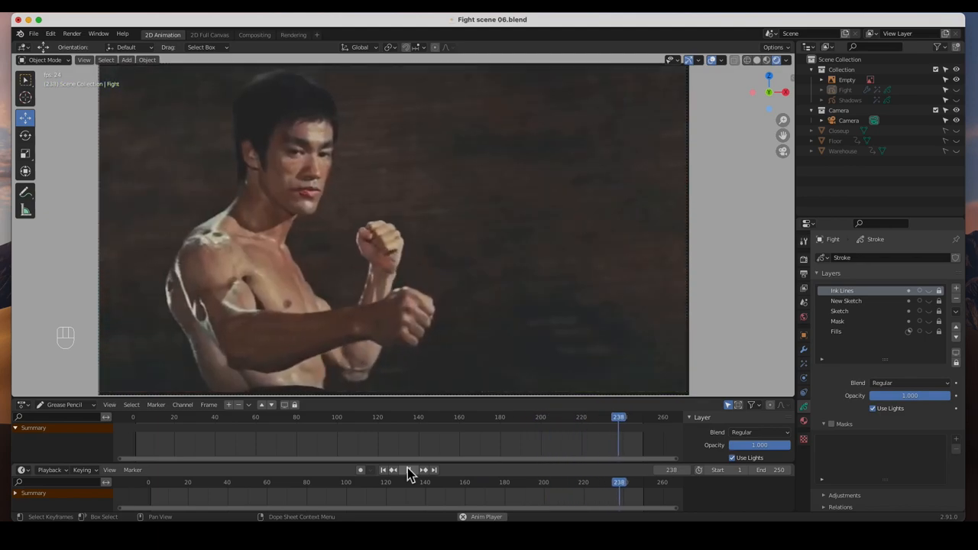
{"action": "left_click", "coordinate": [408, 470]}
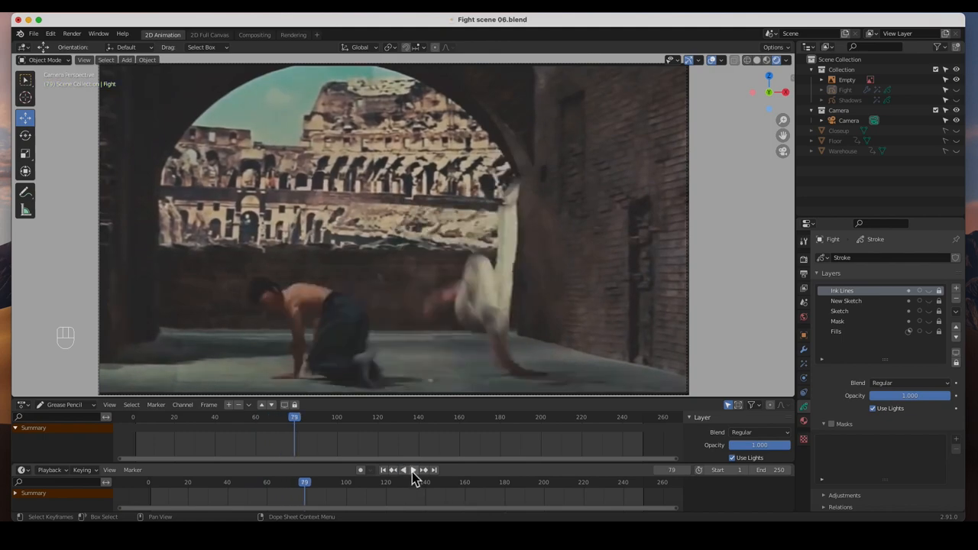
{"action": "mouse_move", "coordinate": [413, 471]}
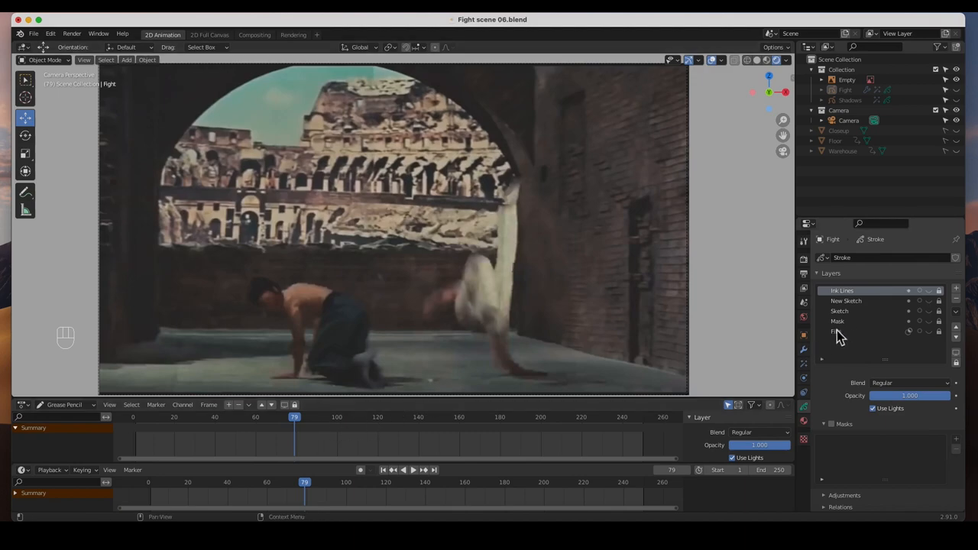
{"action": "mouse_move", "coordinate": [840, 321]}
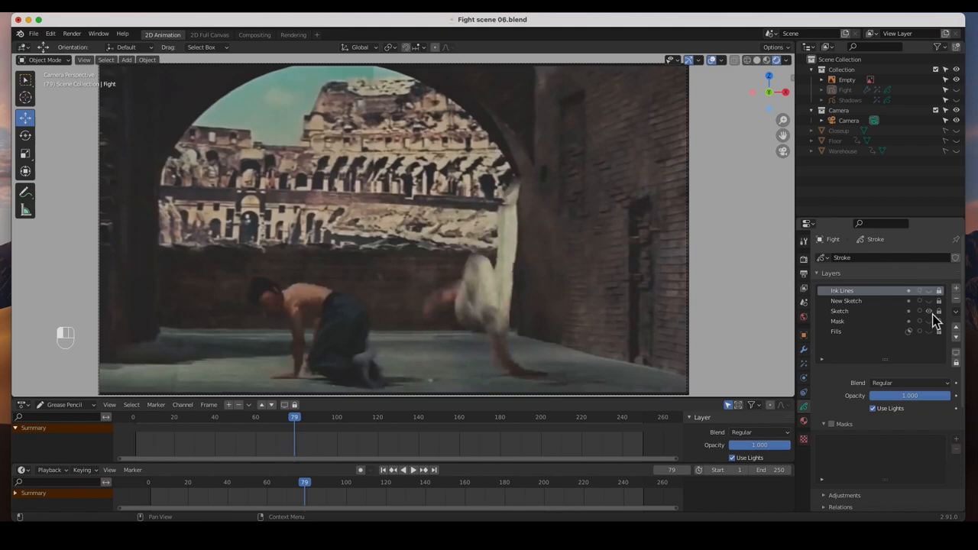
{"action": "mouse_move", "coordinate": [364, 436]}
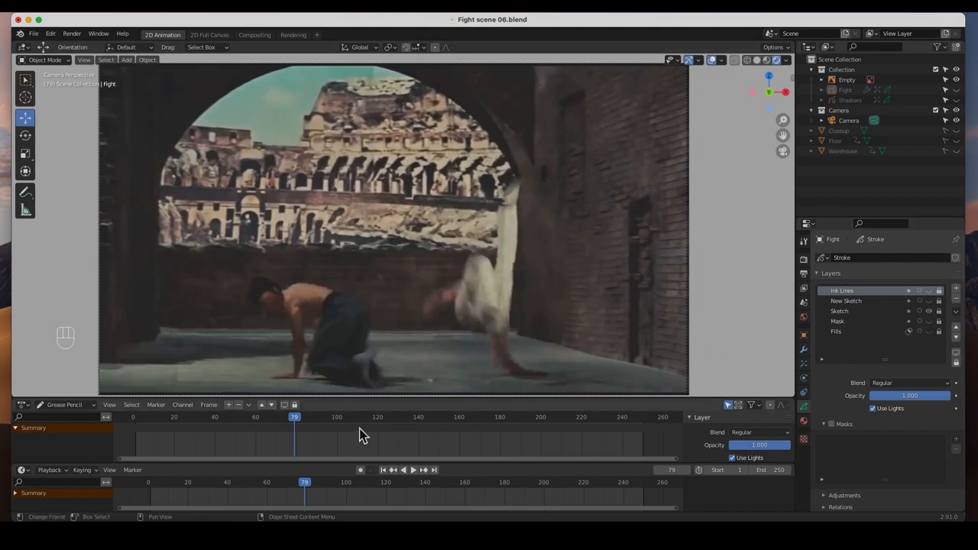
Step: Return to frame 1, show the Fight object's white traced outlines over the footage and play them
{"action": "left_click", "coordinate": [180, 425]}
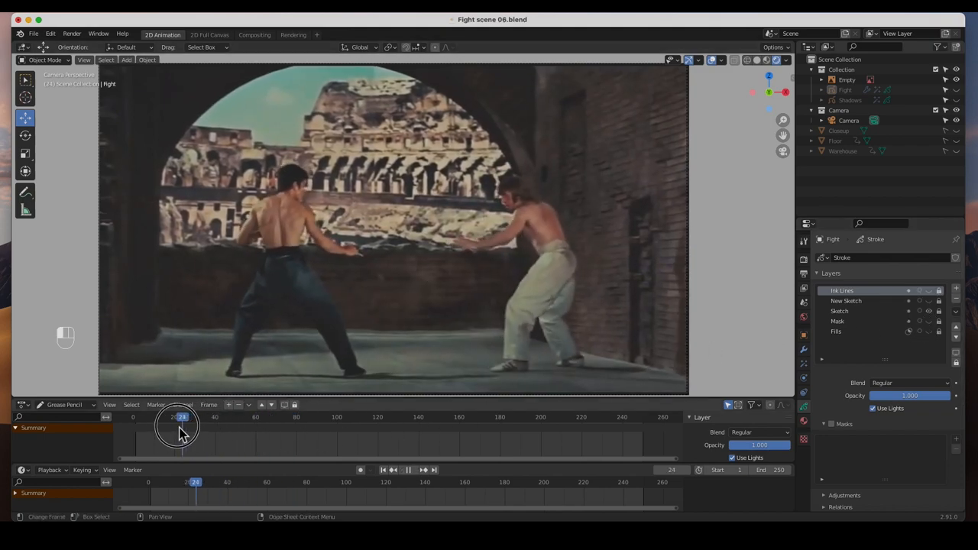
{"action": "left_click_drag", "start_coordinate": [182, 416], "coordinate": [141, 415]}
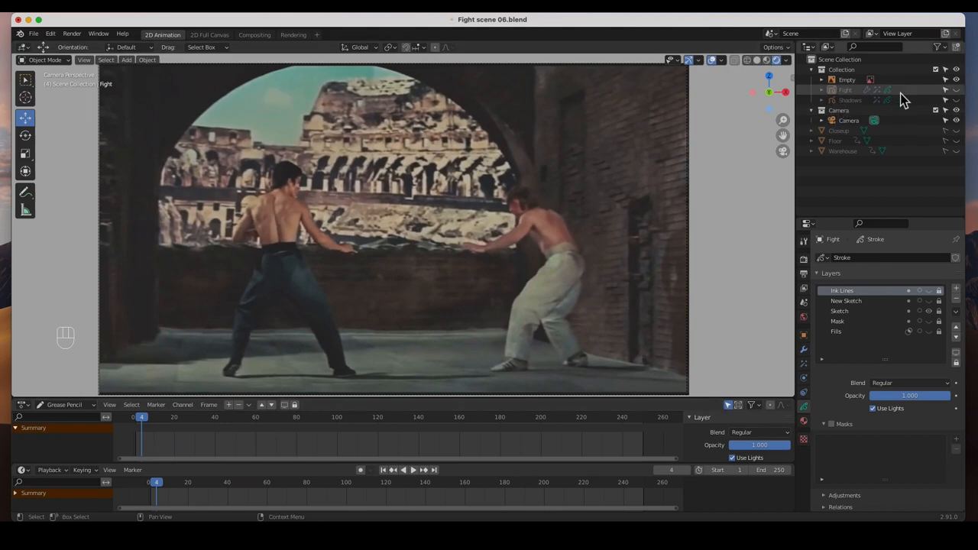
{"action": "left_click", "coordinate": [956, 89]}
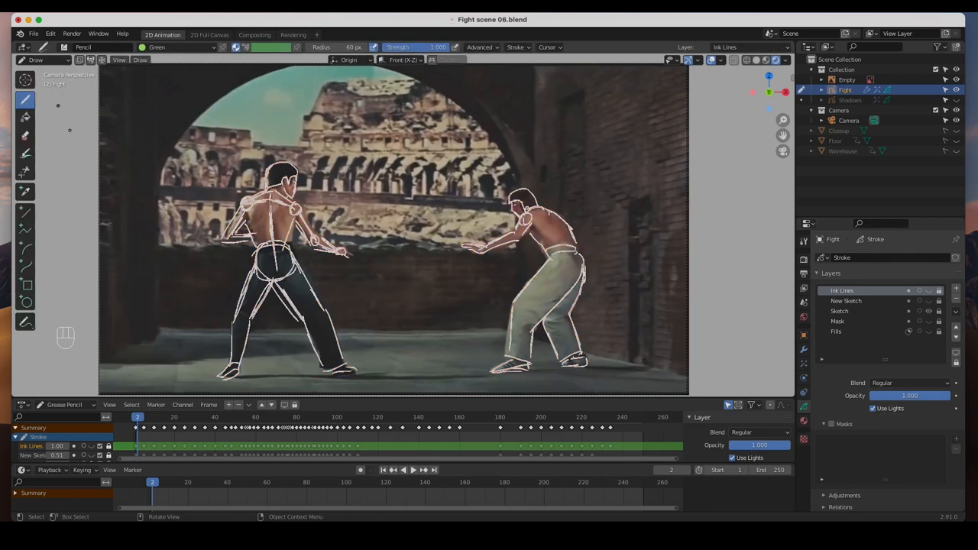
{"action": "mouse_move", "coordinate": [409, 428]}
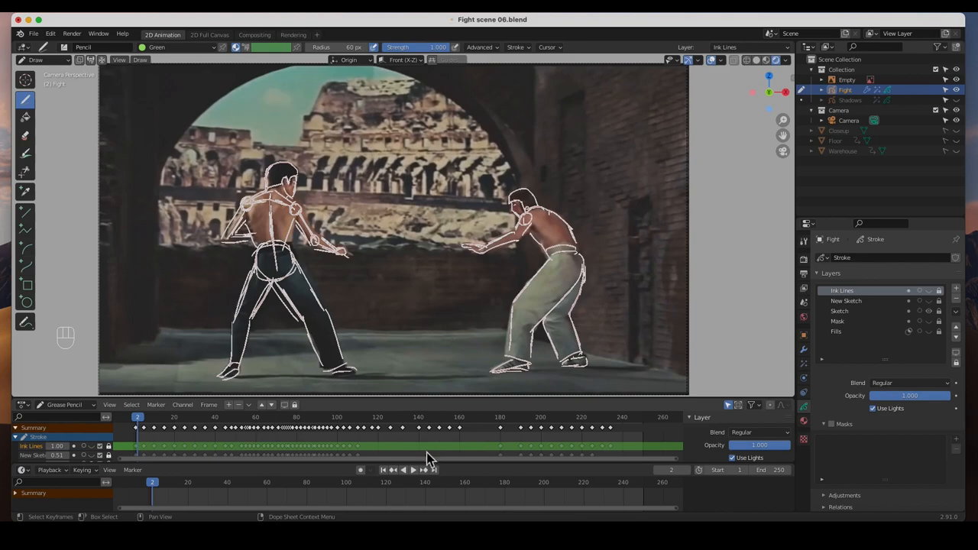
{"action": "left_click", "coordinate": [407, 471]}
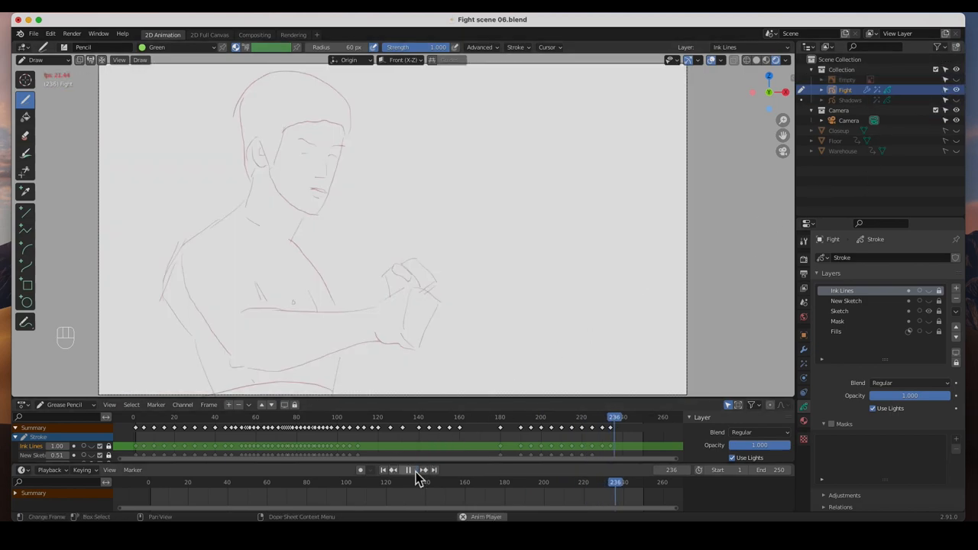
Step: Play and scrub the rough red Sketch layer frames with the footage and ink lines hidden
{"action": "left_click", "coordinate": [408, 471]}
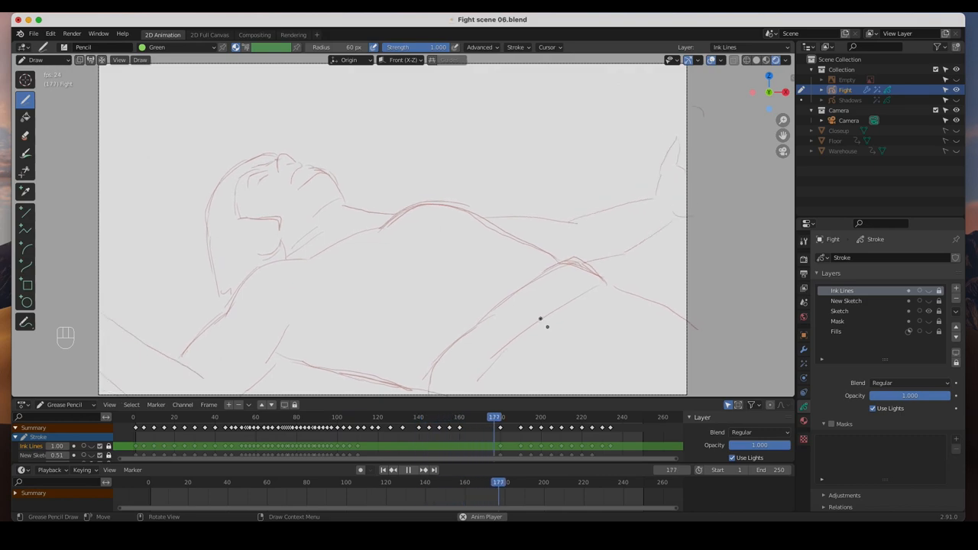
{"action": "left_click", "coordinate": [592, 415]}
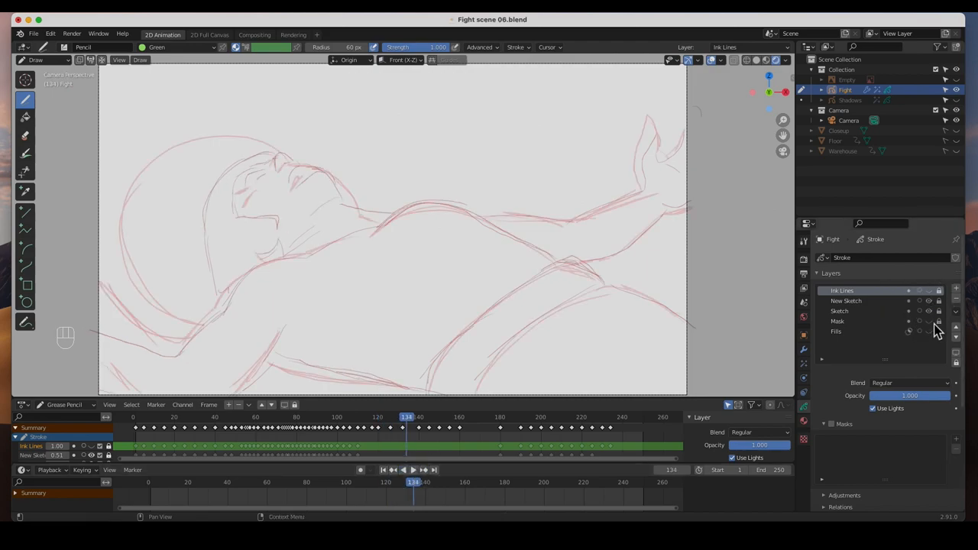
Step: Step through the rough sketch keyframes of both fighters, then hide the Sketch layer
{"action": "left_click", "coordinate": [938, 291]}
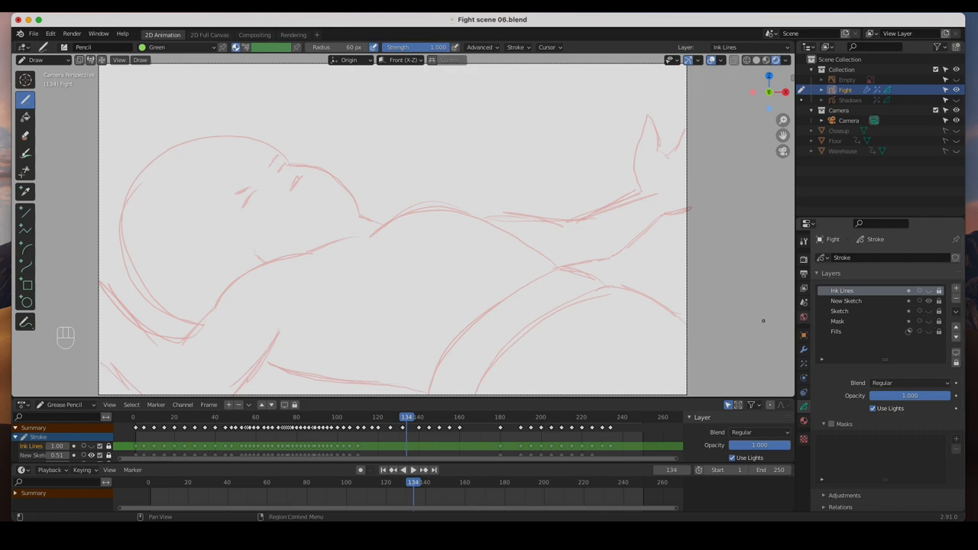
{"action": "left_click", "coordinate": [423, 471]}
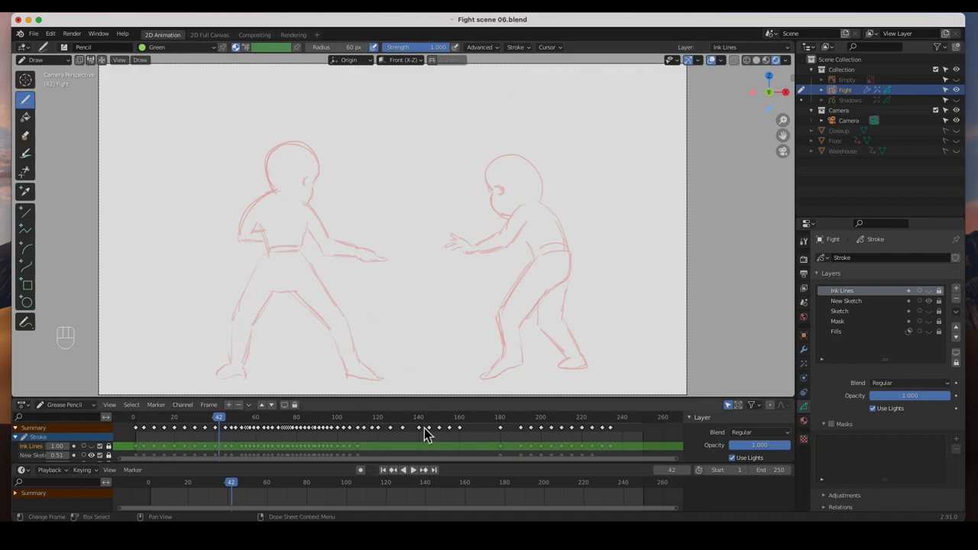
{"action": "left_click", "coordinate": [907, 290]}
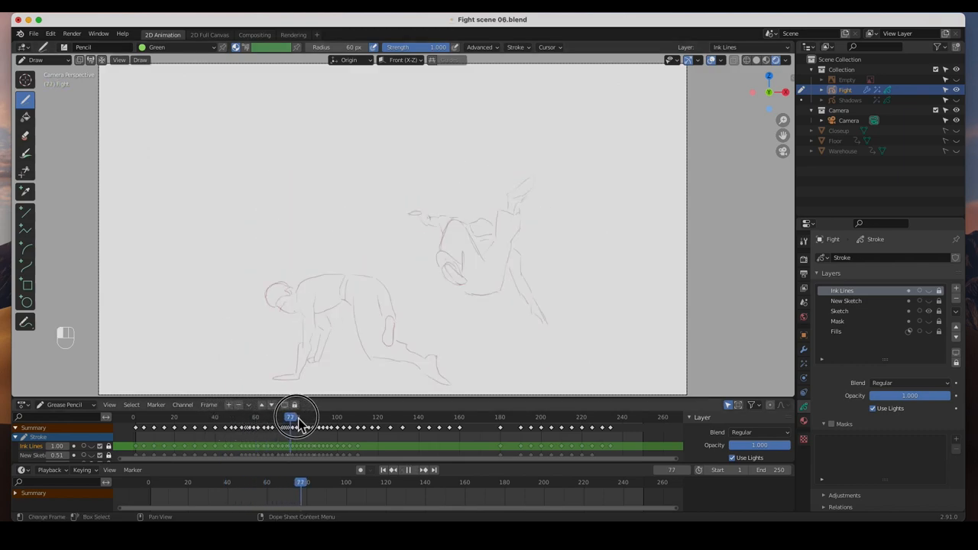
{"action": "left_click_drag", "start_coordinate": [296, 415], "coordinate": [278, 415]}
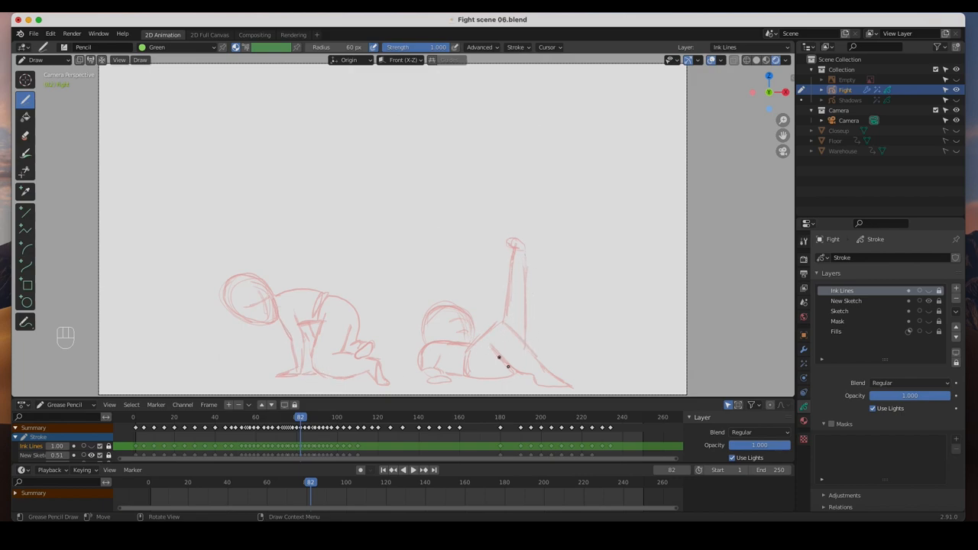
{"action": "left_click", "coordinate": [920, 291]}
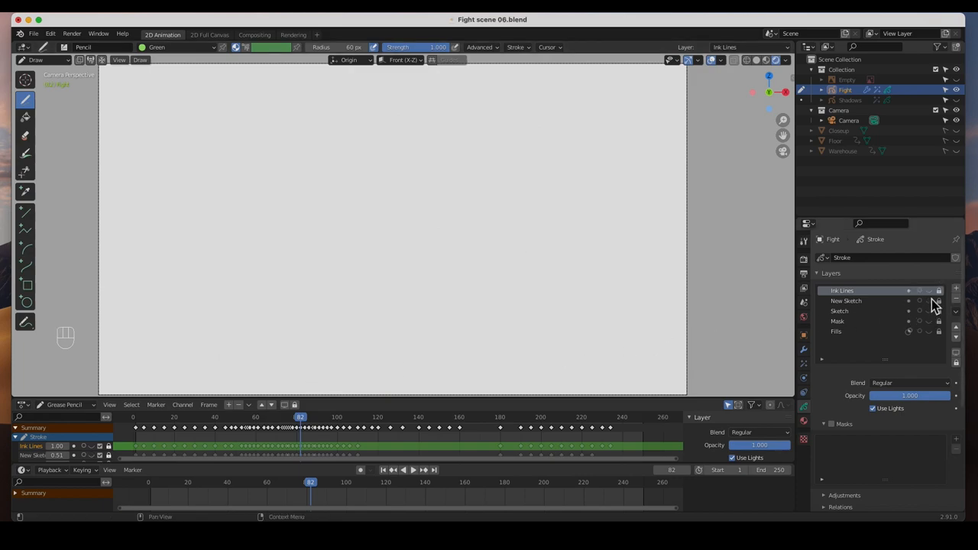
Step: Show the Ink Lines layer and play the black inked fight animation from the start
{"action": "left_click", "coordinate": [929, 290]}
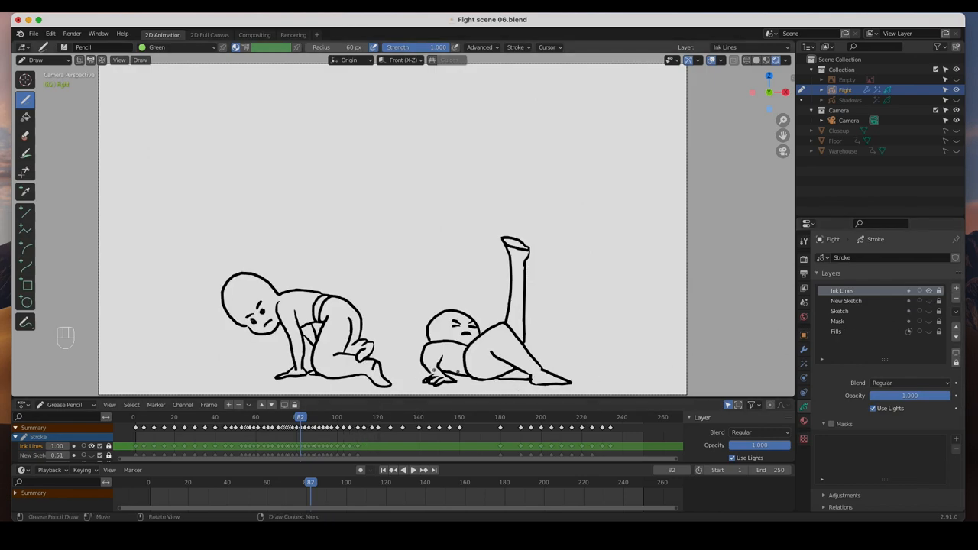
{"action": "left_click", "coordinate": [382, 470]}
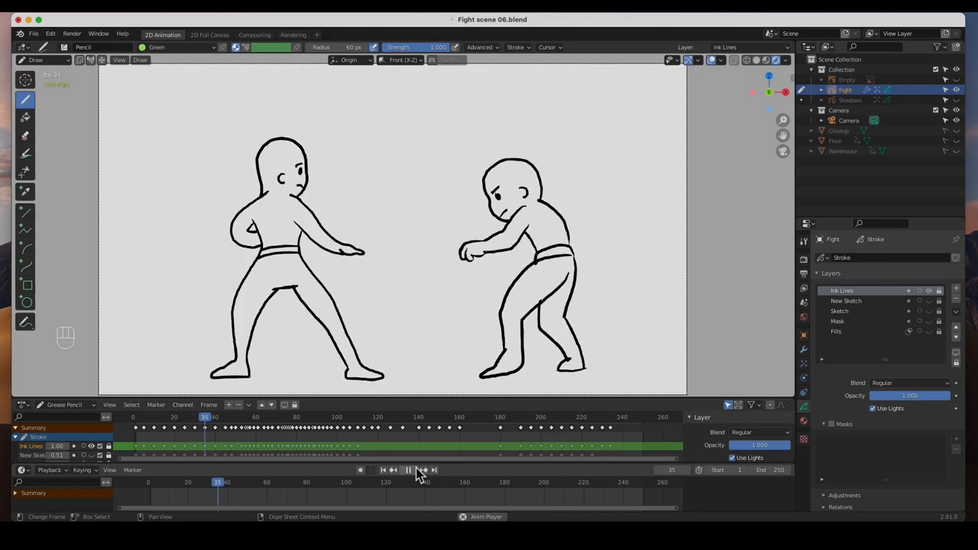
{"action": "left_click", "coordinate": [407, 471]}
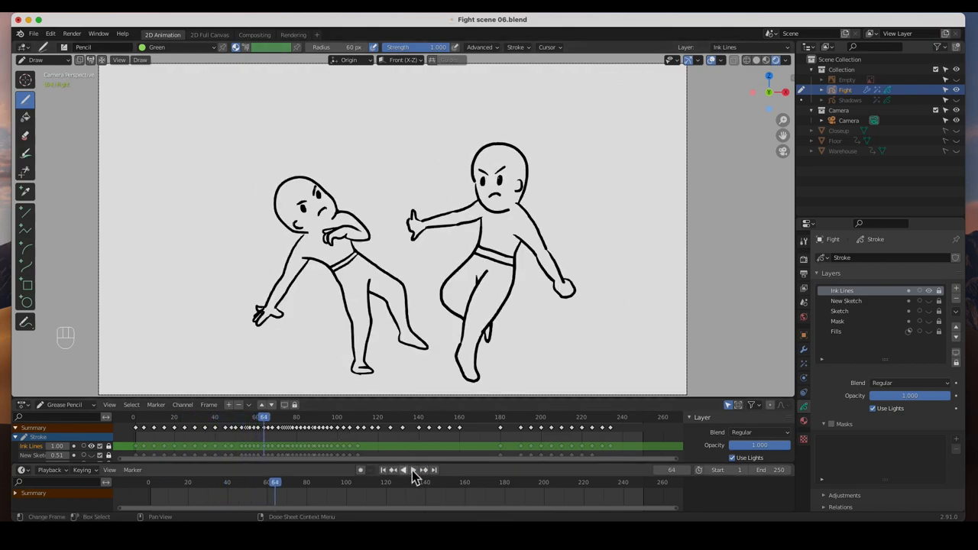
{"action": "left_click", "coordinate": [409, 470]}
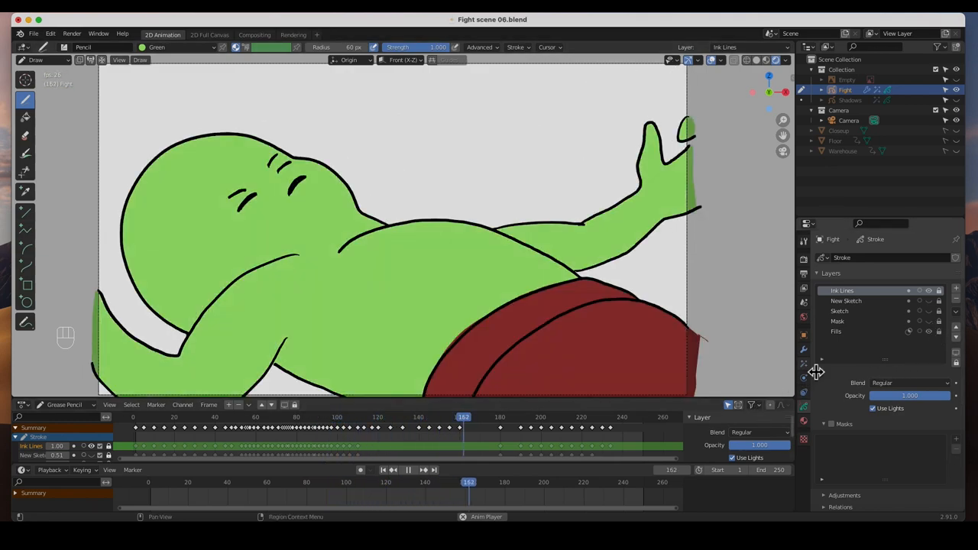
Step: Show the Warehouse background behind the coloured close-up of the green fighter
{"action": "left_click", "coordinate": [563, 416]}
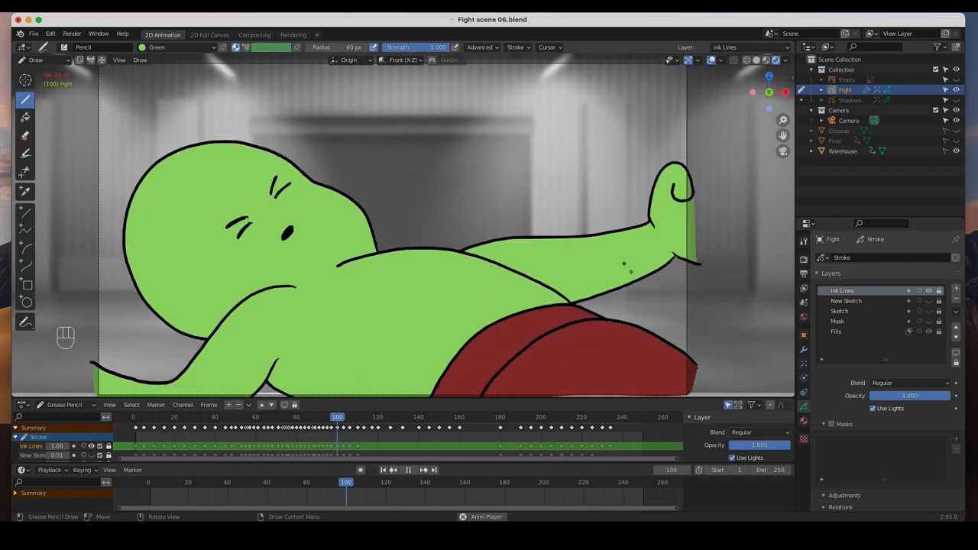
Step: Play the coloured blue and green fighters over the warehouse backdrop to the green fighter's close-up
{"action": "left_click", "coordinate": [408, 471]}
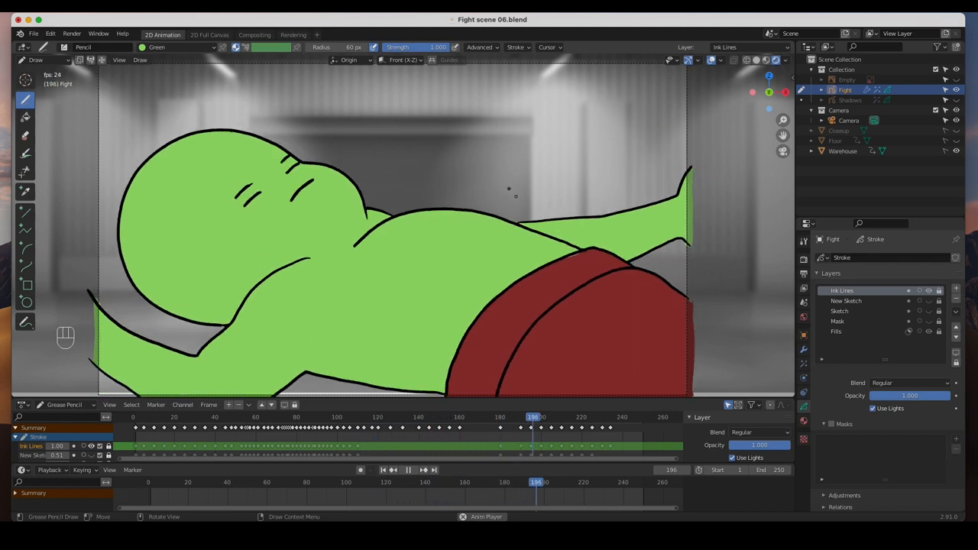
{"action": "left_click", "coordinate": [629, 416]}
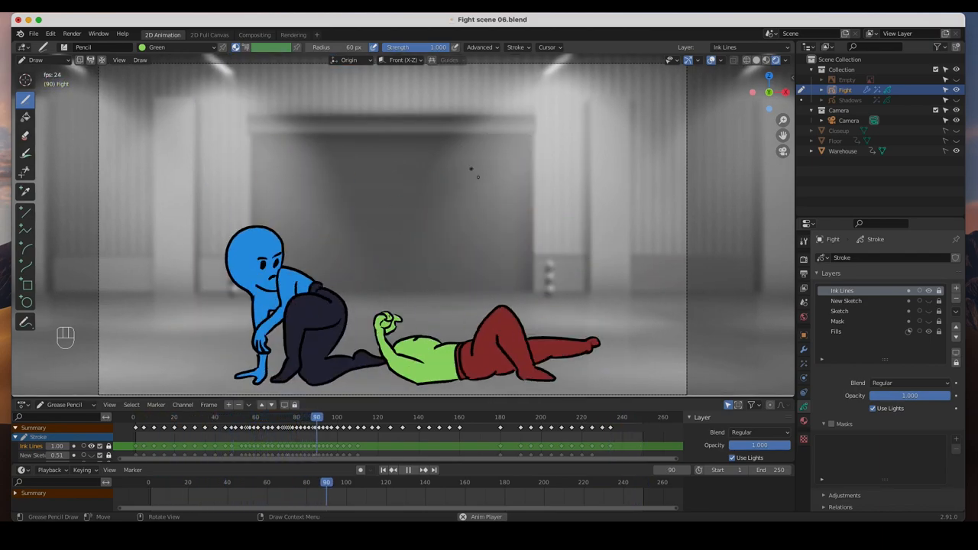
{"action": "left_click", "coordinate": [406, 471]}
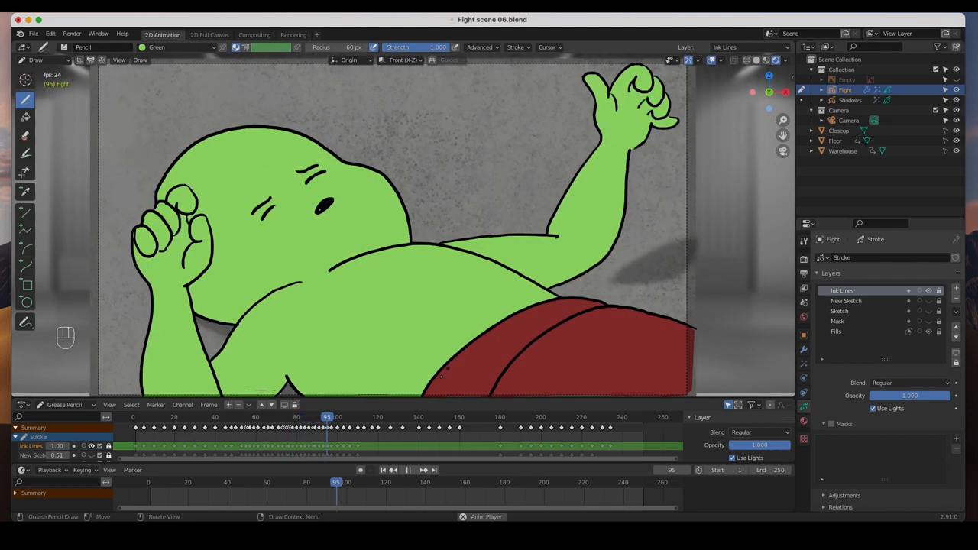
Step: Play the close-up frames of the green fighter lying against the textured concrete wall
{"action": "left_click", "coordinate": [408, 470]}
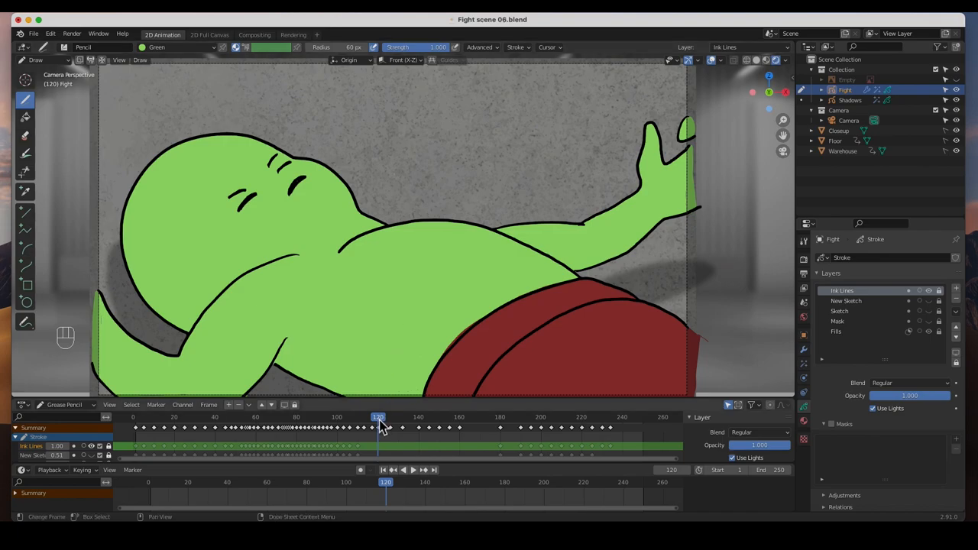
Step: Scrub from the standoff through the kick and knockdown frames, then hide the fighters' colour fills
{"action": "left_click", "coordinate": [407, 470]}
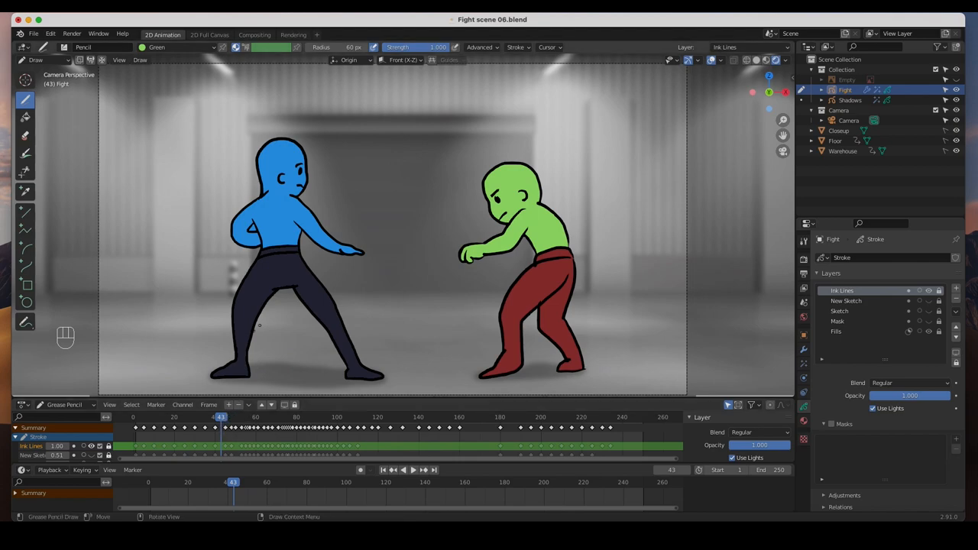
{"action": "mouse_move", "coordinate": [527, 253]}
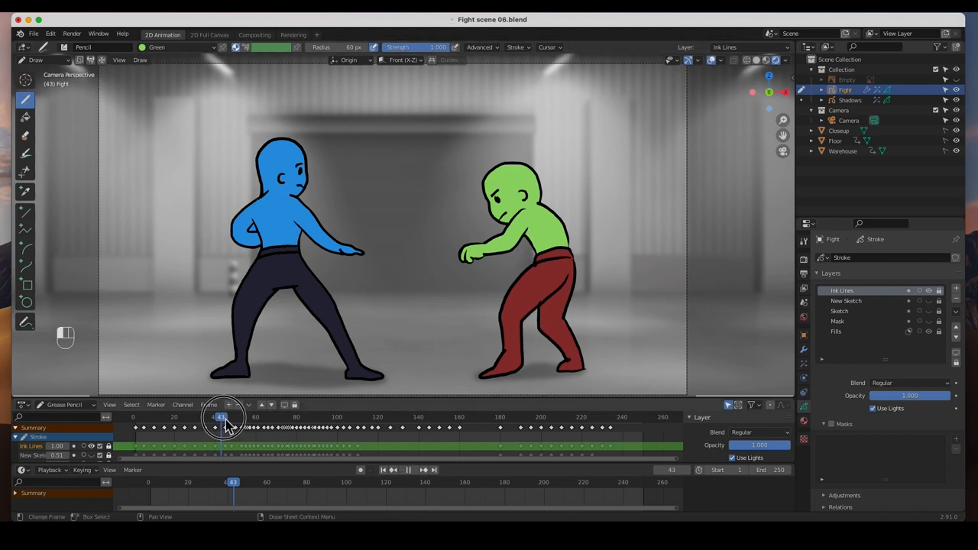
{"action": "left_click_drag", "start_coordinate": [220, 415], "coordinate": [284, 416]}
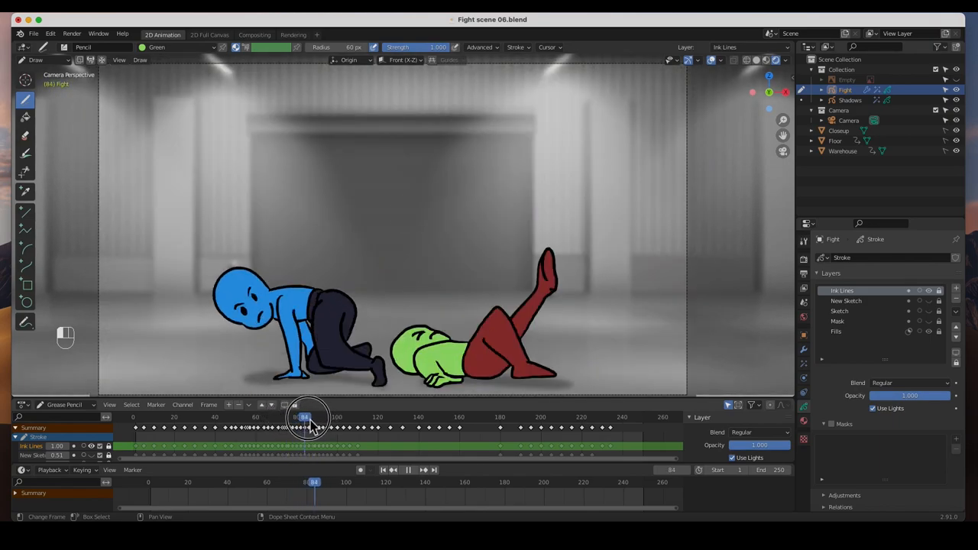
{"action": "left_click_drag", "start_coordinate": [305, 415], "coordinate": [355, 415]}
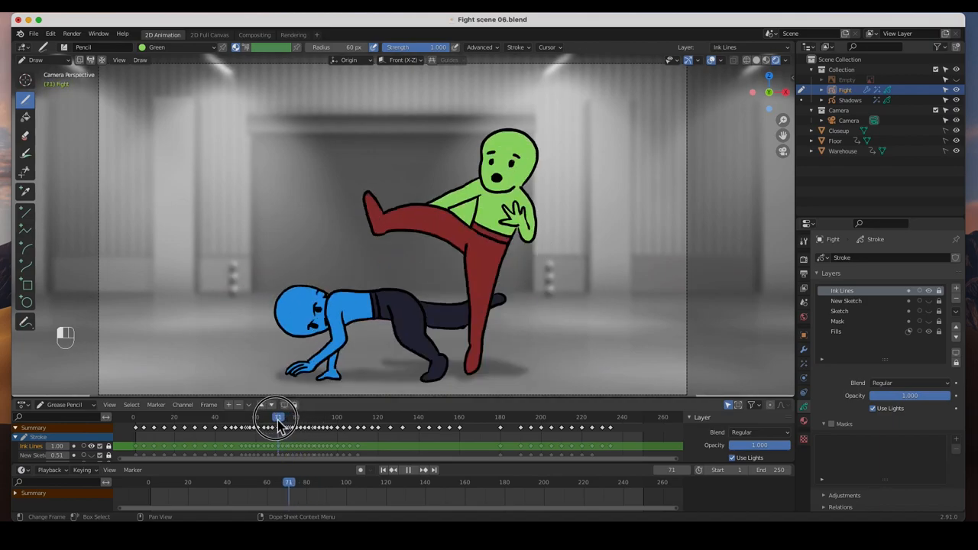
{"action": "left_click_drag", "start_coordinate": [278, 416], "coordinate": [289, 416]}
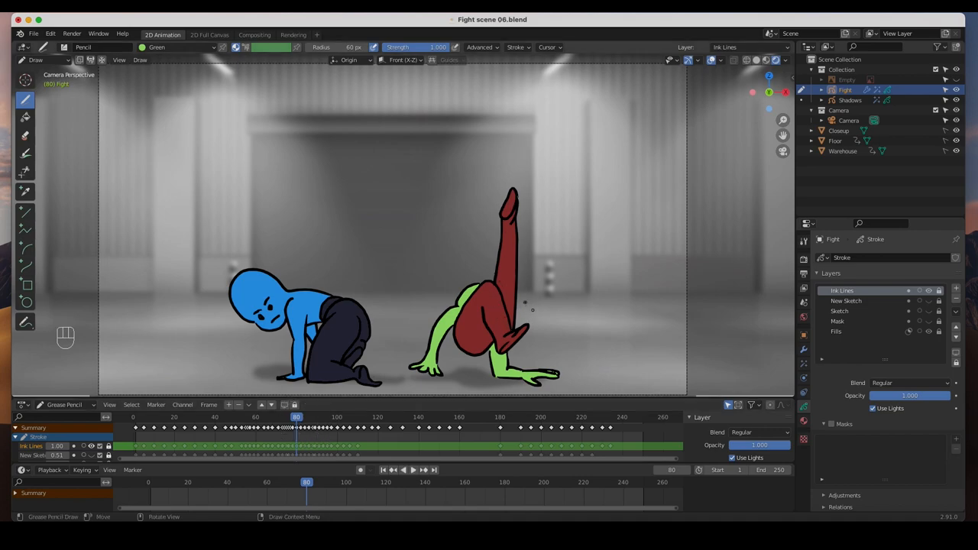
{"action": "left_click", "coordinate": [907, 330]}
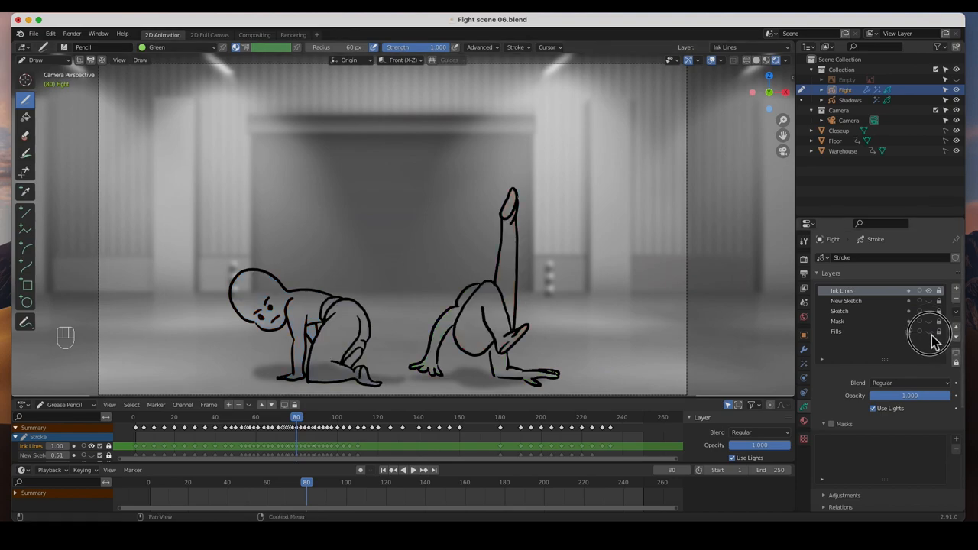
Step: Restore the Fills layer and play the fight through to the green fighter lying against the wall
{"action": "left_click", "coordinate": [929, 330]}
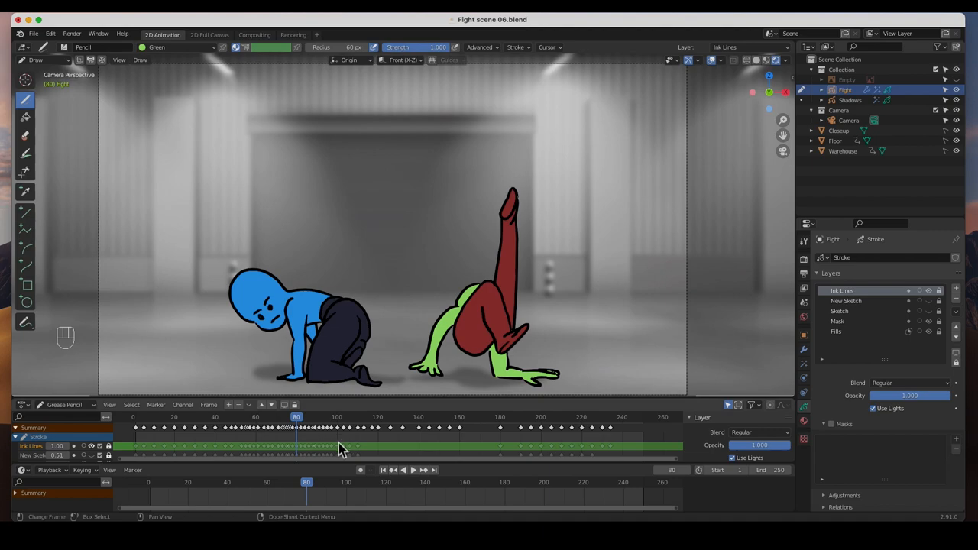
{"action": "left_click", "coordinate": [180, 427]}
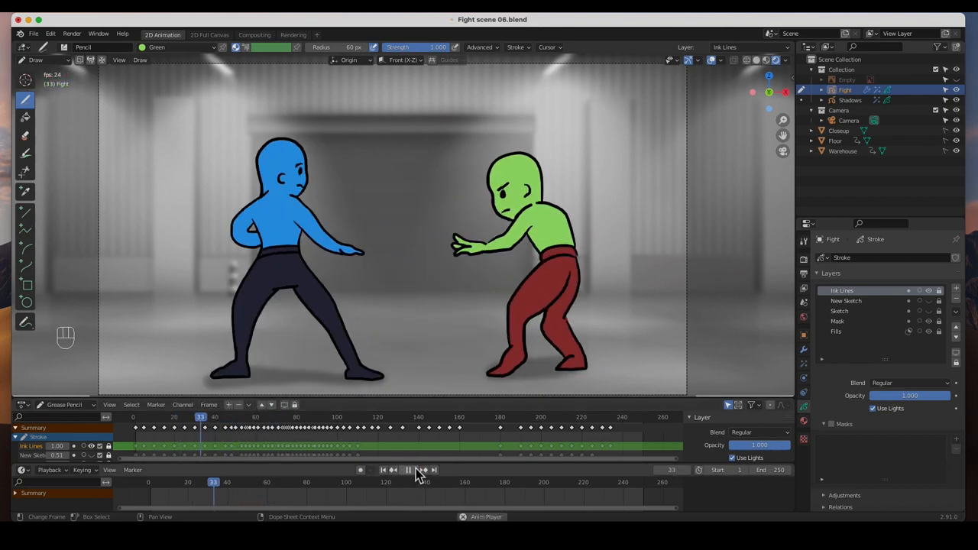
{"action": "left_click", "coordinate": [406, 470]}
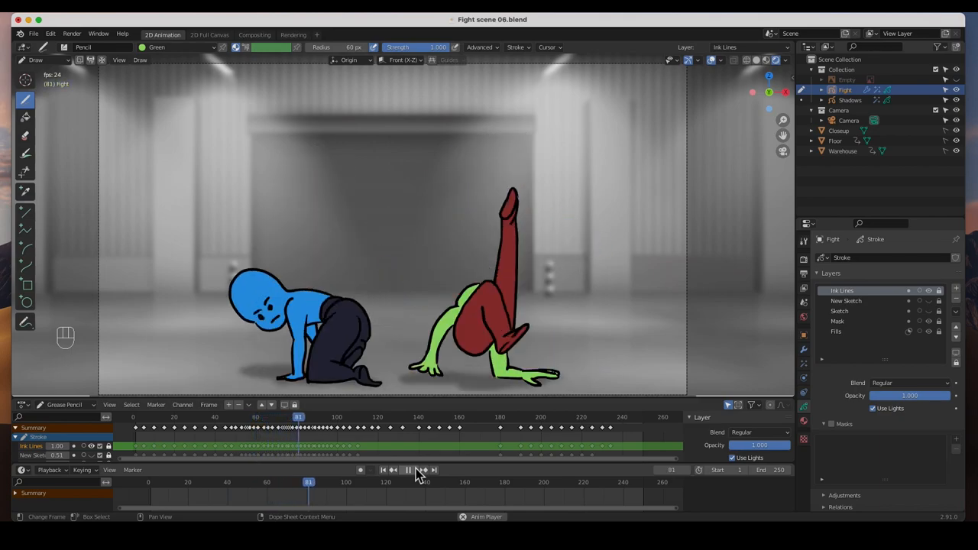
{"action": "left_click", "coordinate": [406, 470]}
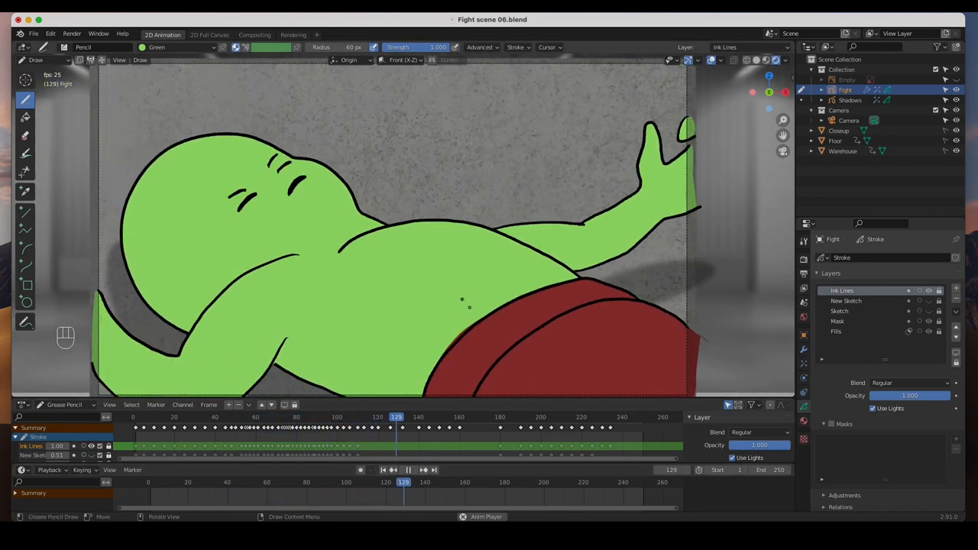
{"action": "left_click", "coordinate": [408, 471]}
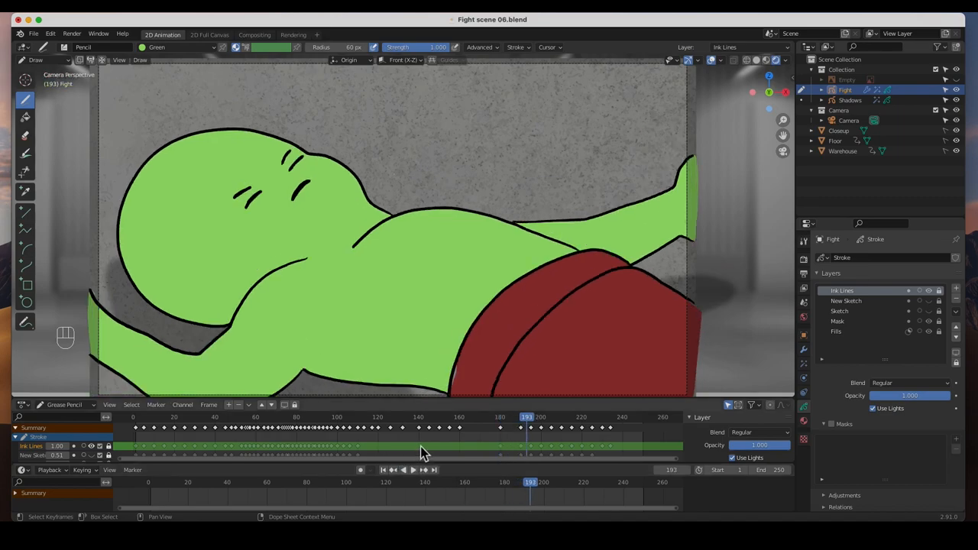
{"action": "mouse_move", "coordinate": [425, 452]}
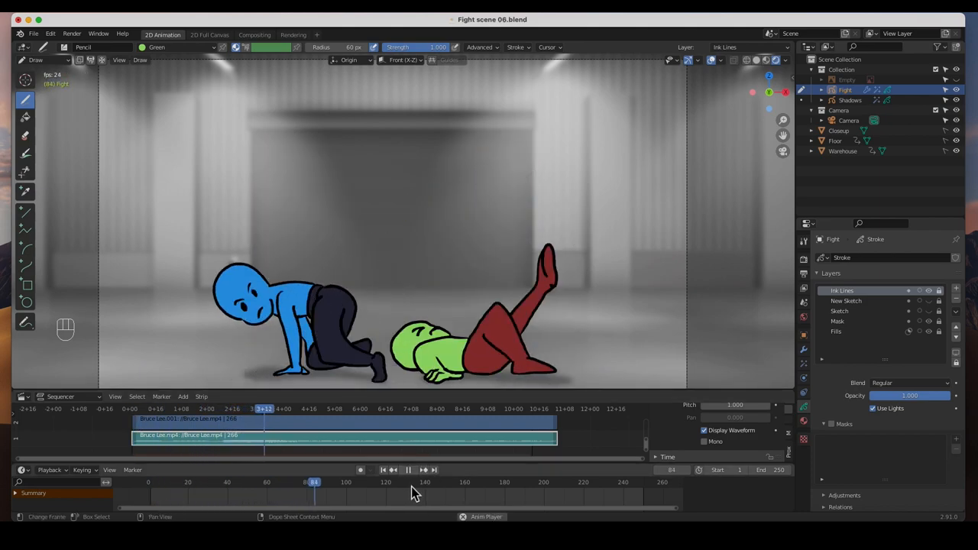
Step: Play the animation with its soundtrack strip in the Video Sequencer, then bring up the editor type list
{"action": "left_click", "coordinate": [408, 470]}
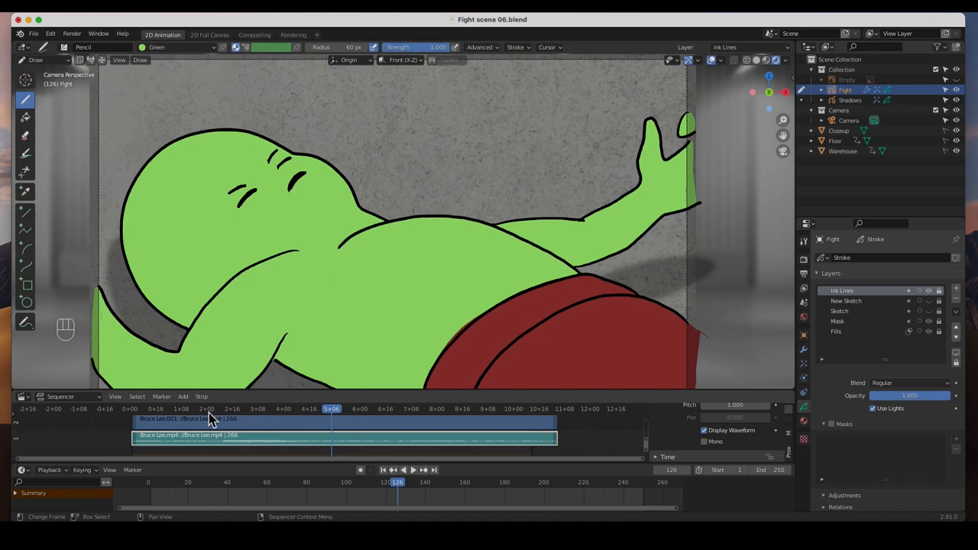
{"action": "mouse_move", "coordinate": [412, 425]}
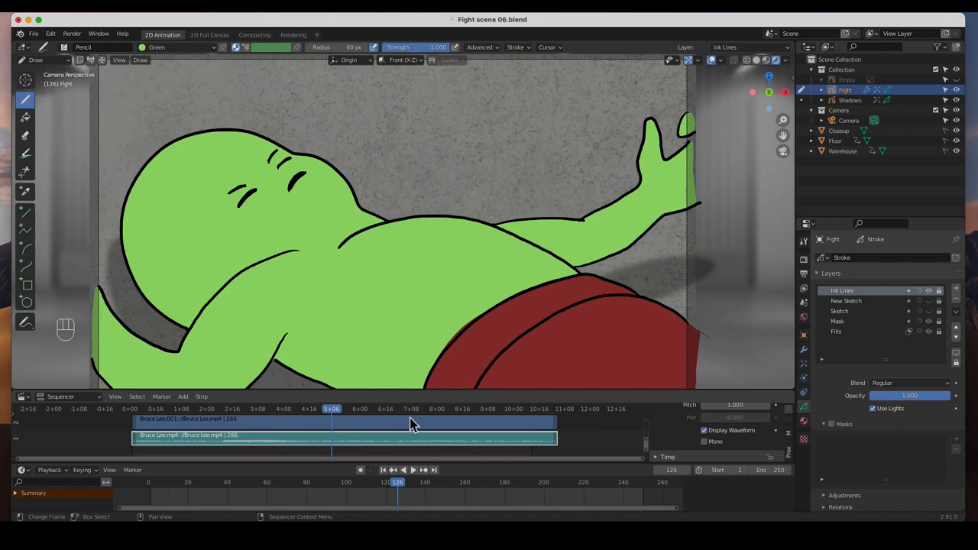
{"action": "left_click", "coordinate": [24, 397]}
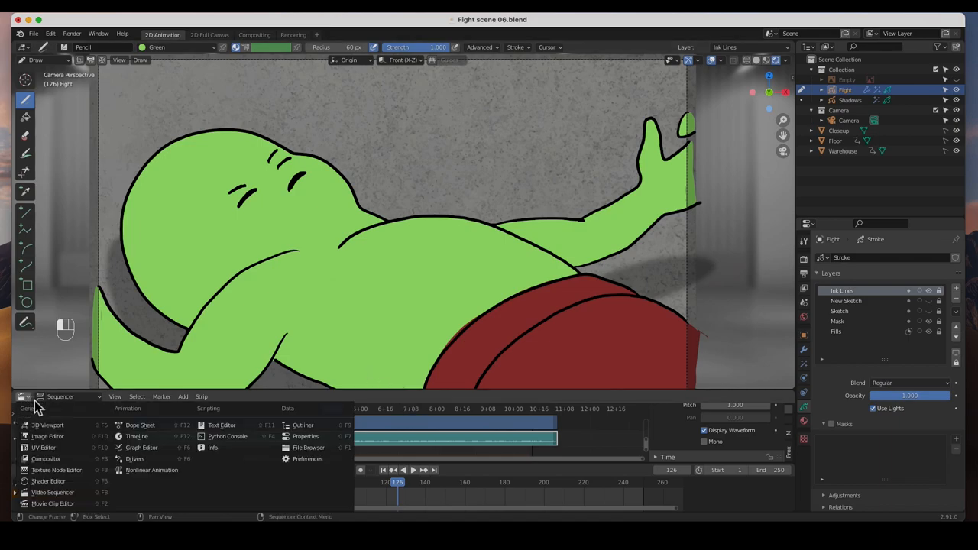